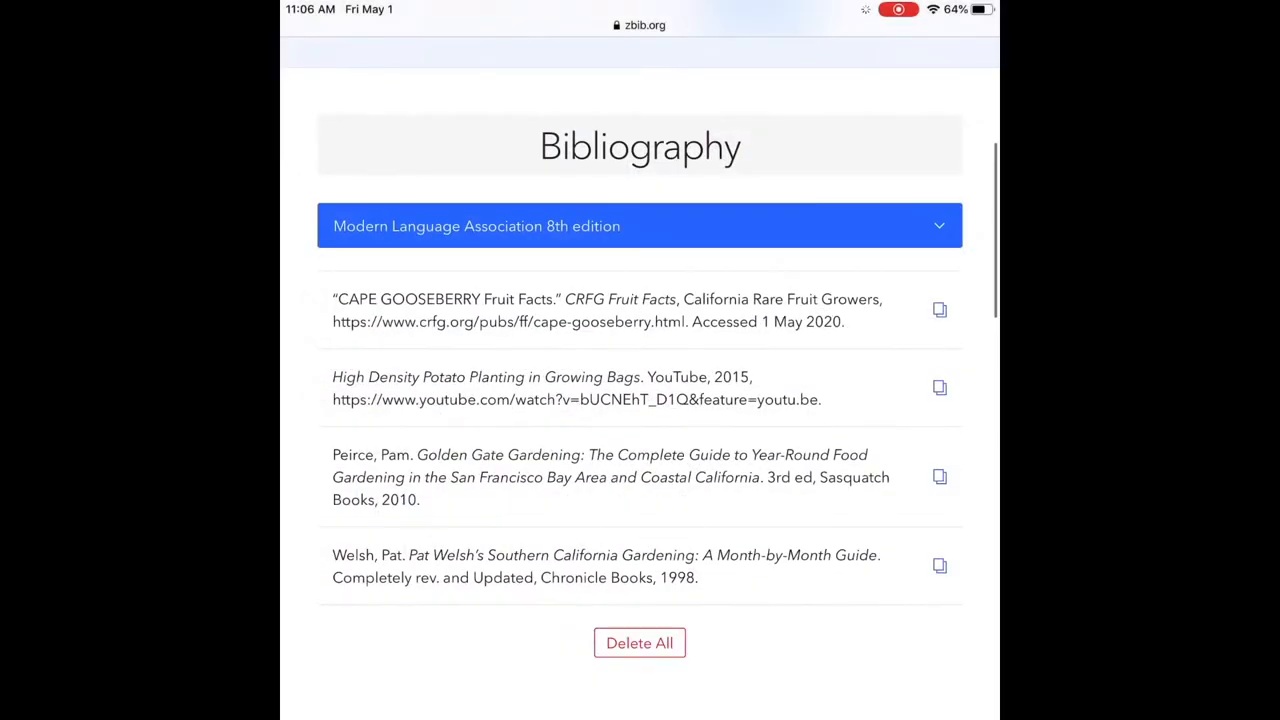
Set line spacing of the selected citations to 2 via the Paragraph formatting options.
{"action": "scroll", "scroll_direction": "down", "scroll_amount": 3}
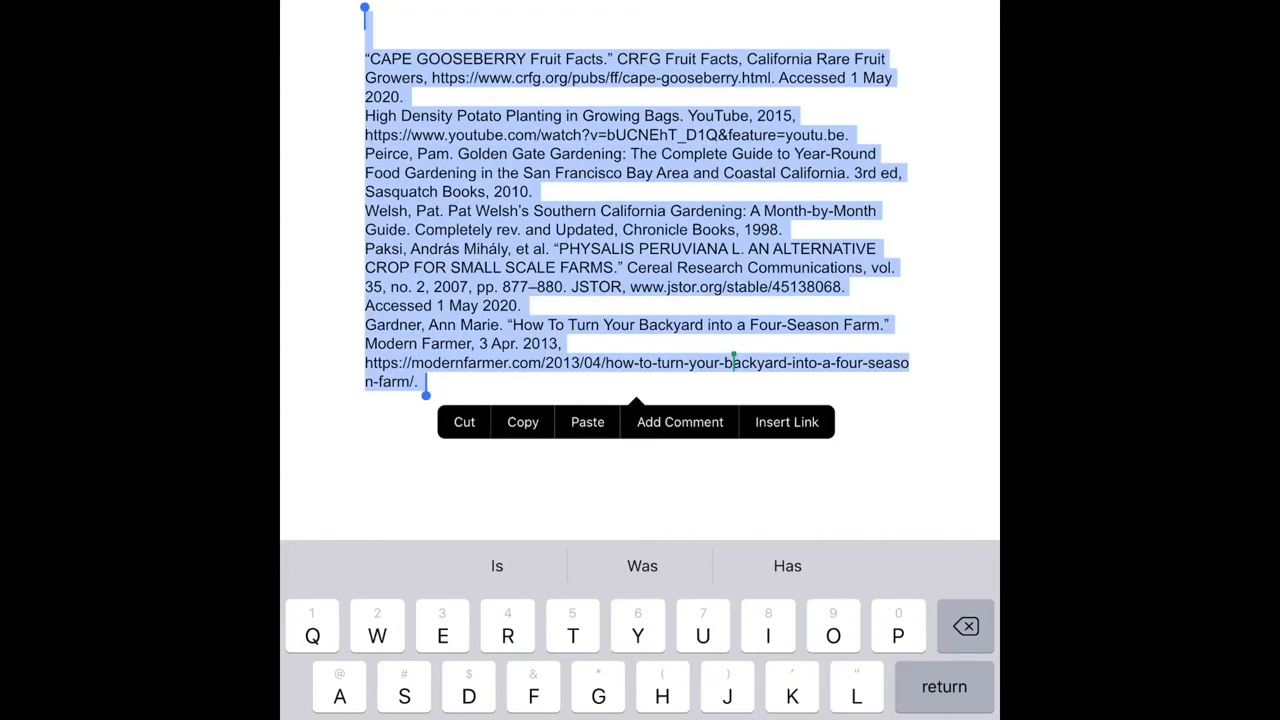
{"action": "left_click", "coordinate": [928, 48]}
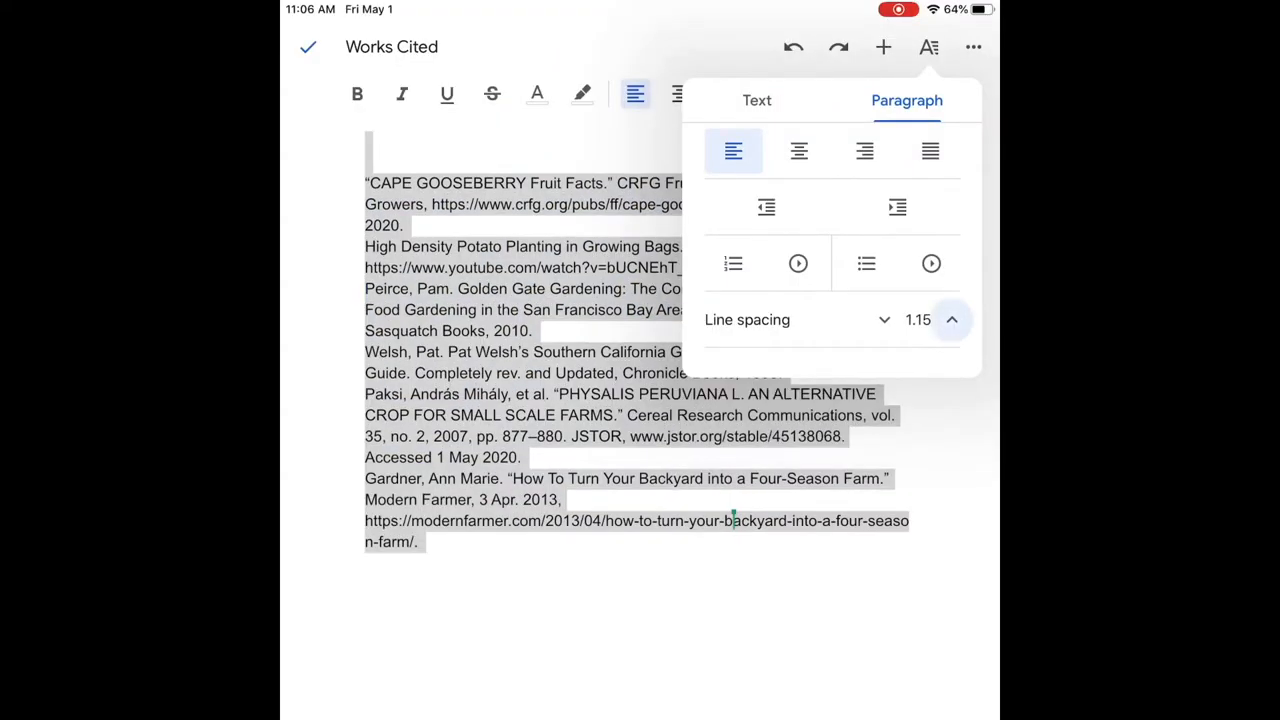
{"action": "left_click", "coordinate": [952, 320]}
{"action": "type", "text": "Works Cited"}
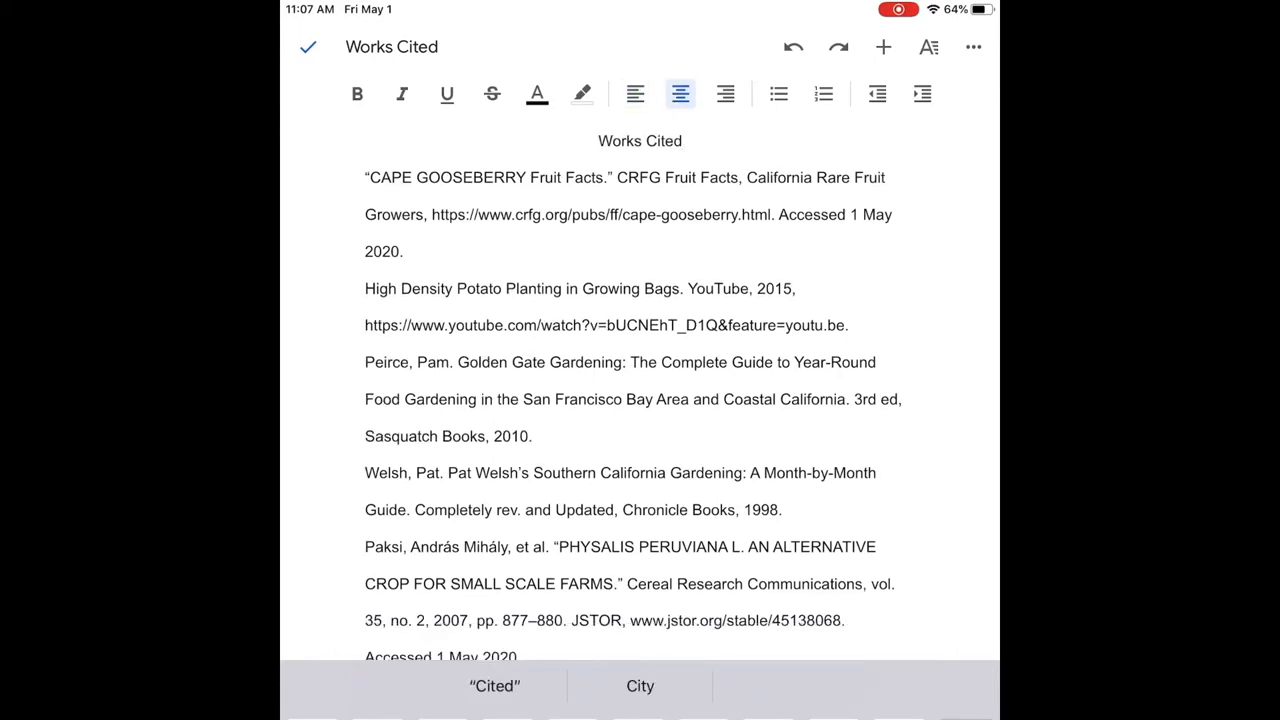
Indent the wrapped lines of each entry to create hanging indents.
{"action": "left_click", "coordinate": [636, 94]}
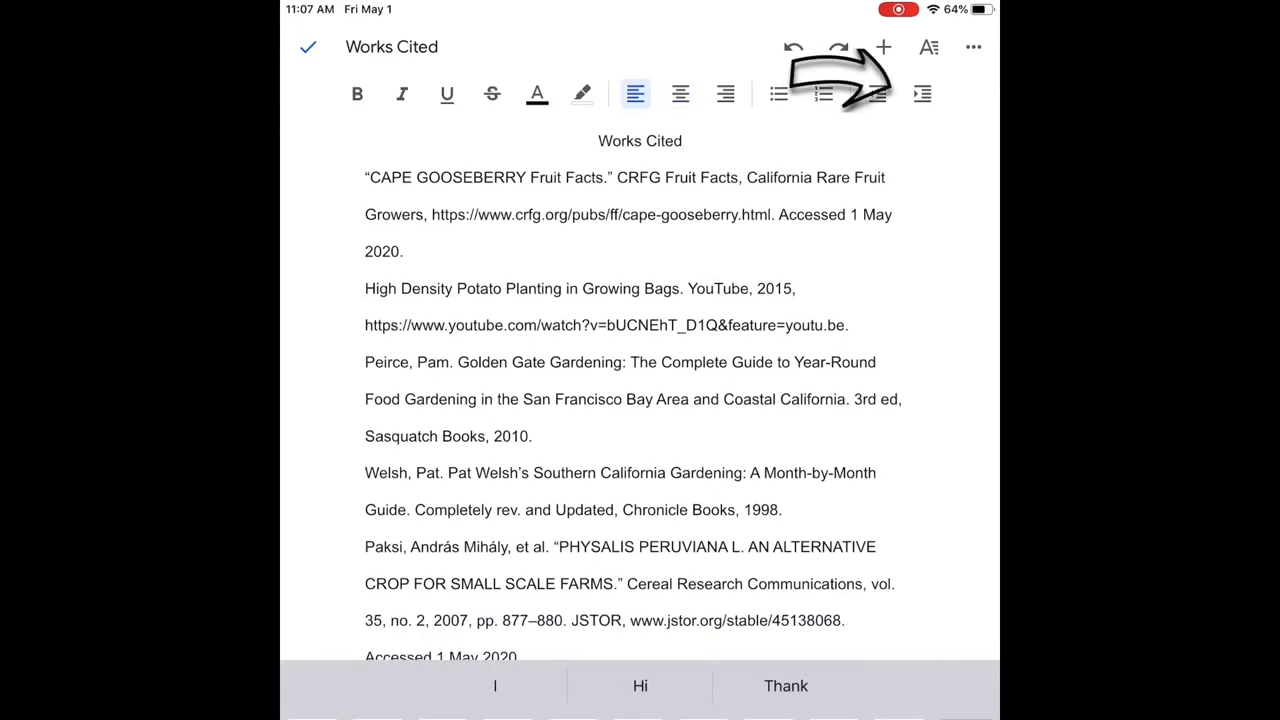
{"action": "left_click", "coordinate": [928, 48]}
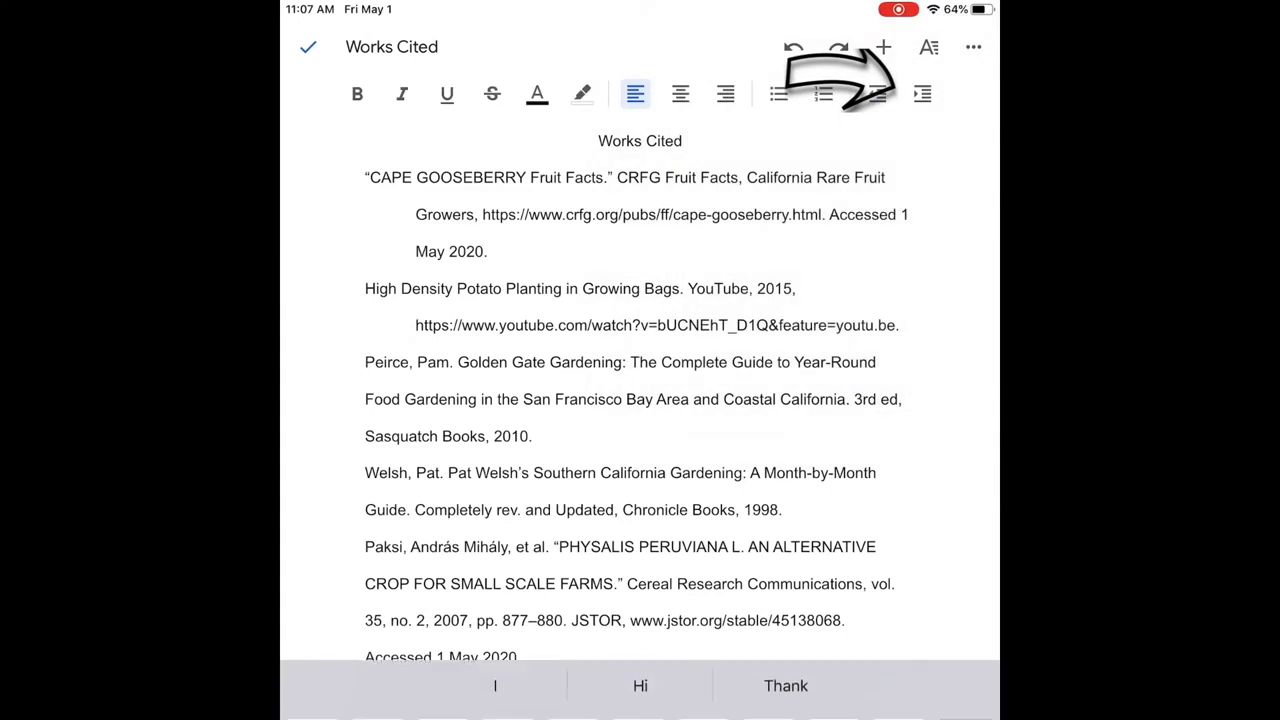
{"action": "left_click", "coordinate": [928, 48]}
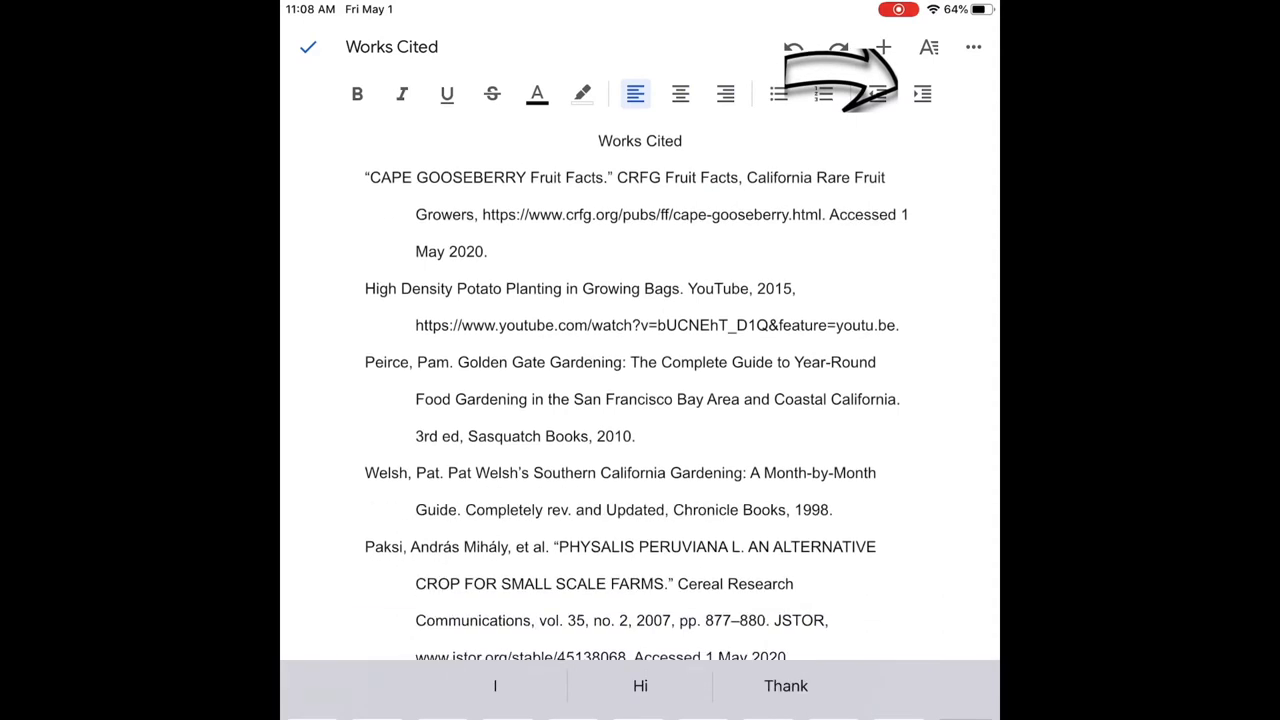
Italicize the CRFG Fruit Facts, High Density Potato Planting and Gardner entry titles.
{"action": "double_click", "coordinate": [638, 176]}
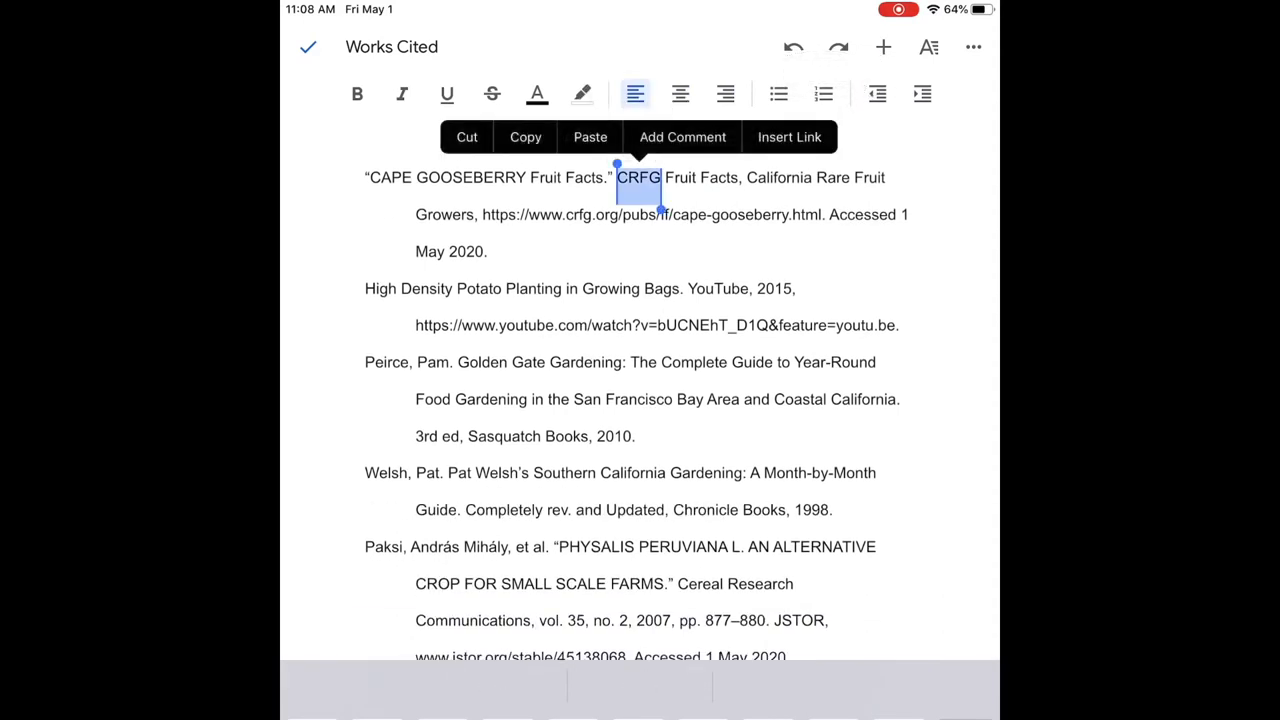
{"action": "left_click", "coordinate": [400, 94]}
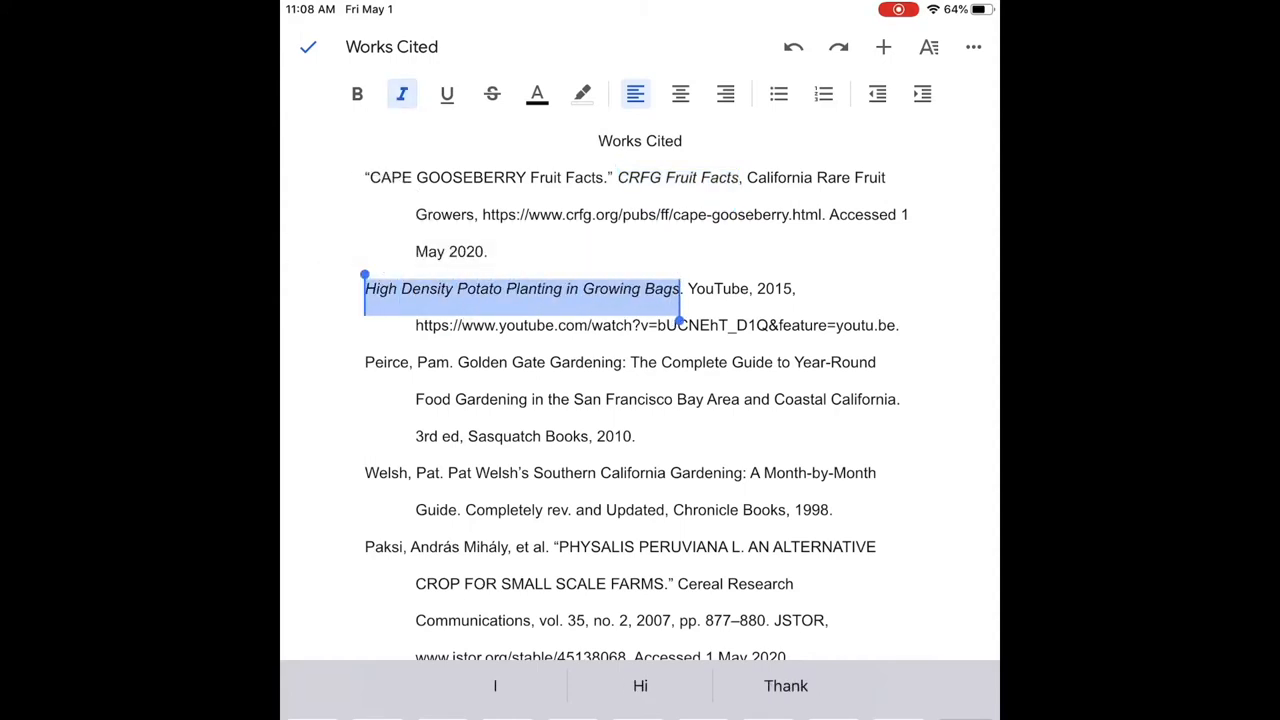
{"action": "left_click", "coordinate": [520, 304]}
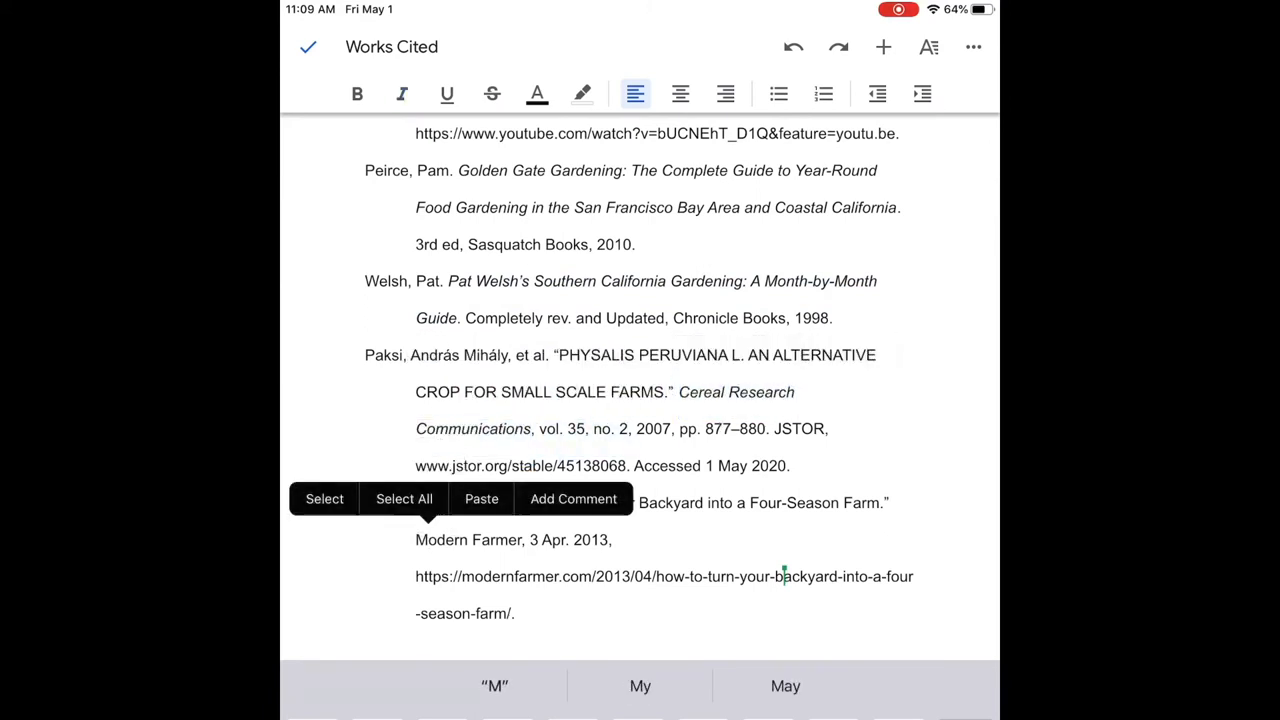
{"action": "double_click", "coordinate": [468, 540]}
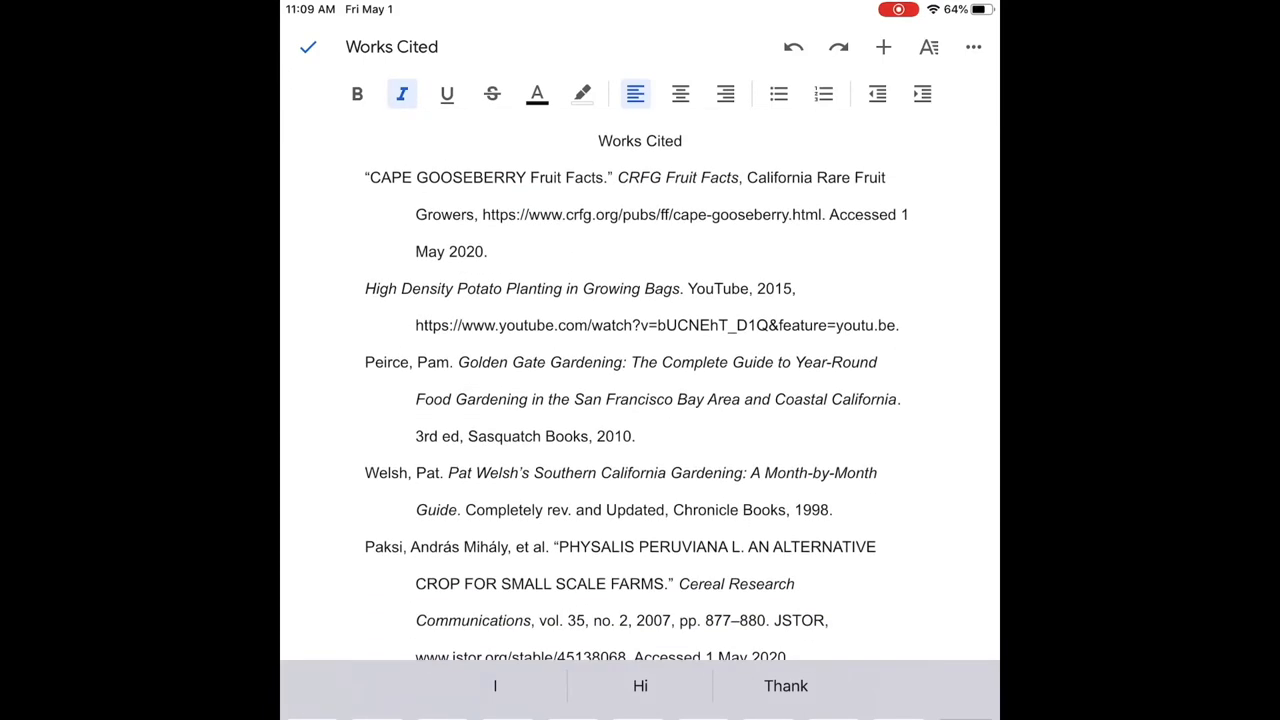
{"action": "left_click", "coordinate": [460, 546]}
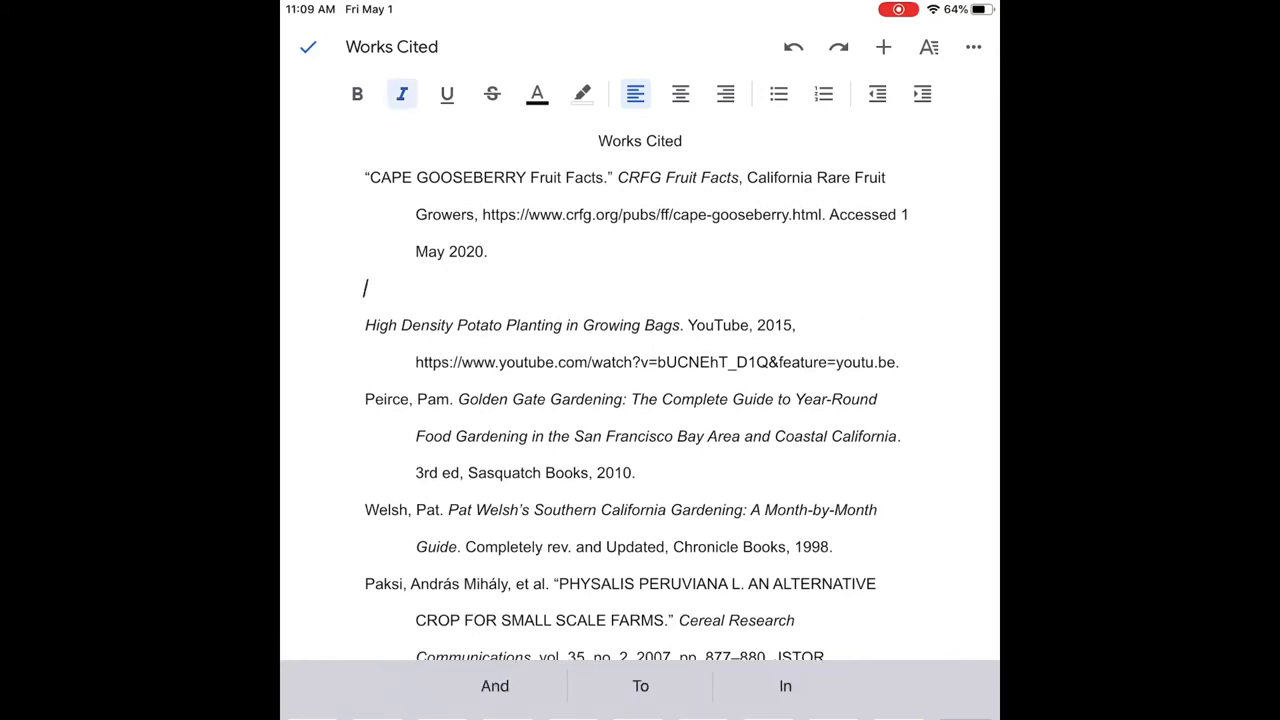
Move the Gardner and Paksi entries into alphabetical position among the citations.
{"action": "left_click", "coordinate": [366, 288]}
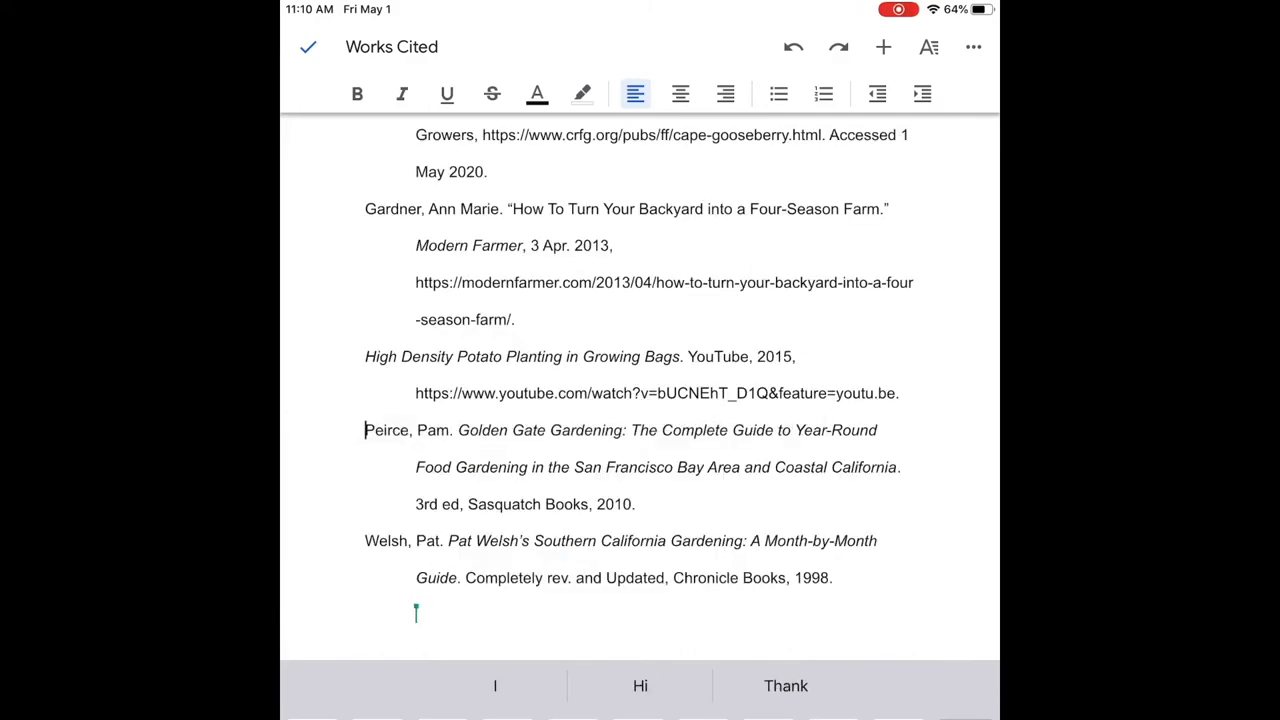
{"action": "scroll", "scroll_direction": "down", "scroll_amount": 3}
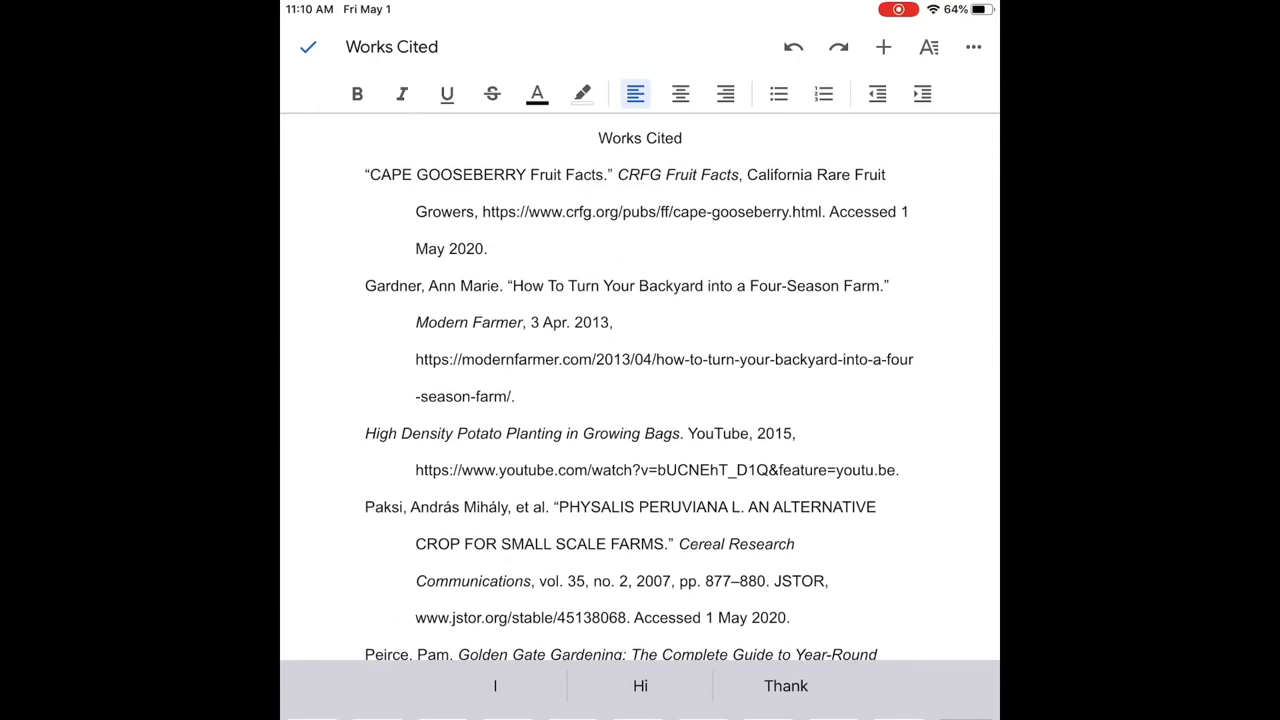
{"action": "left_click", "coordinate": [972, 46]}
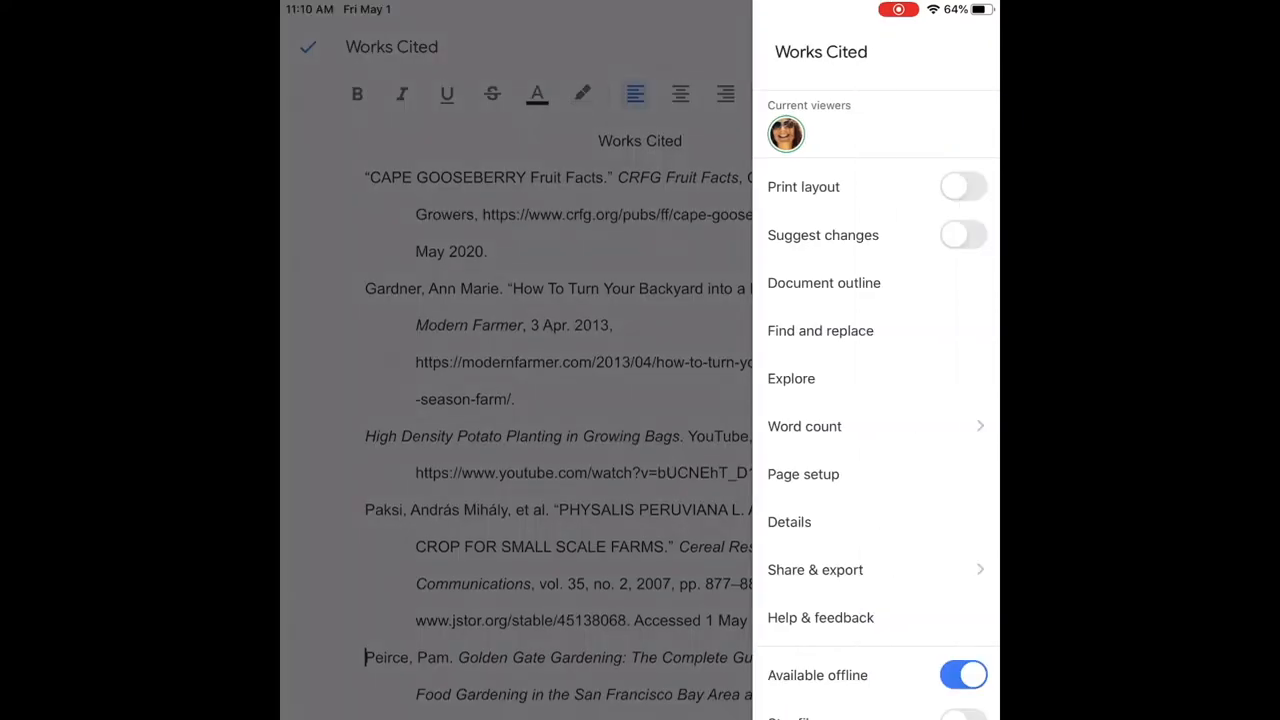
{"action": "left_click", "coordinate": [804, 472]}
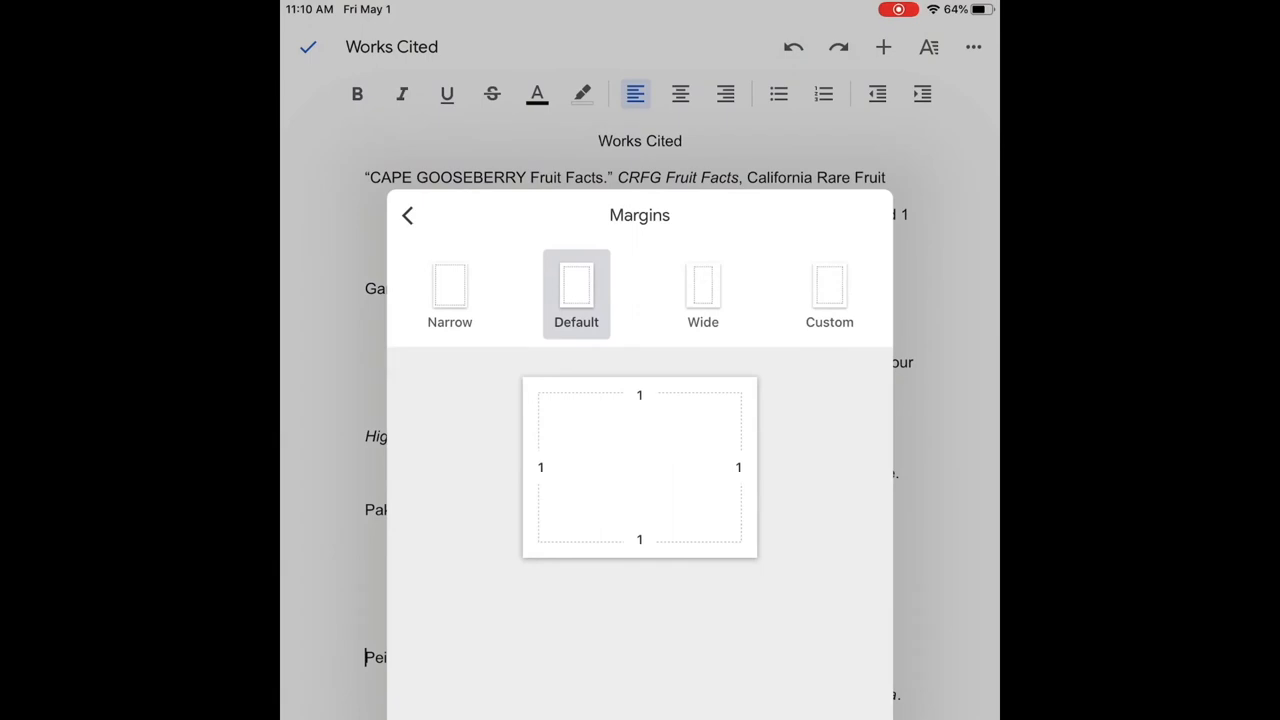
{"action": "left_click", "coordinate": [408, 216]}
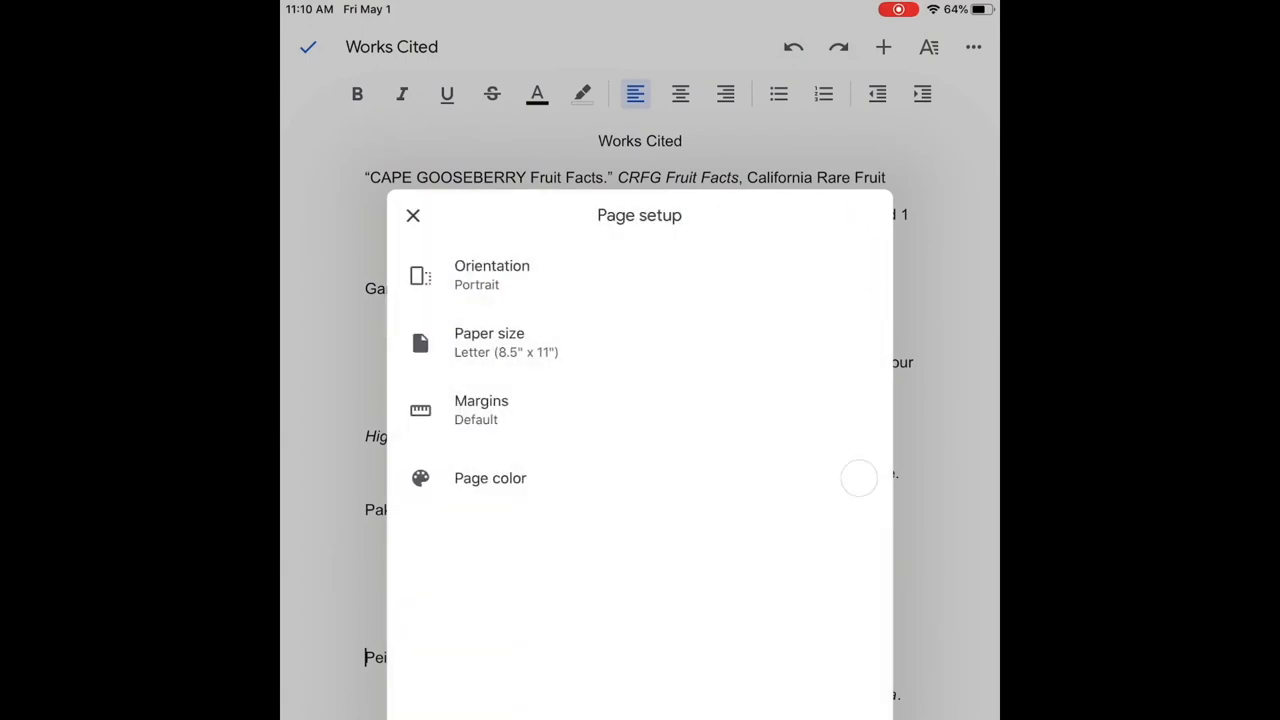
{"action": "left_click", "coordinate": [412, 216]}
{"action": "type", "text": "Mellon shared information"}
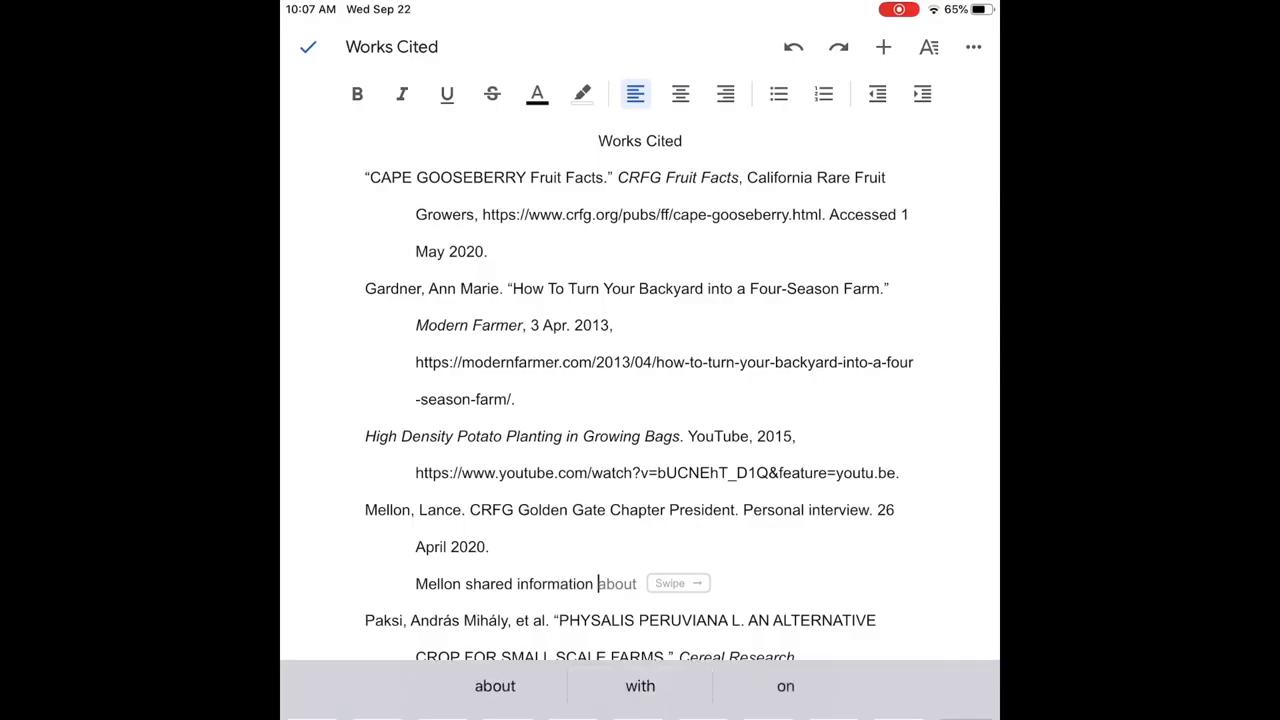
Write the Mellon interview annotation describing cloud forest varieties.
{"action": "type", "text": "clo"}
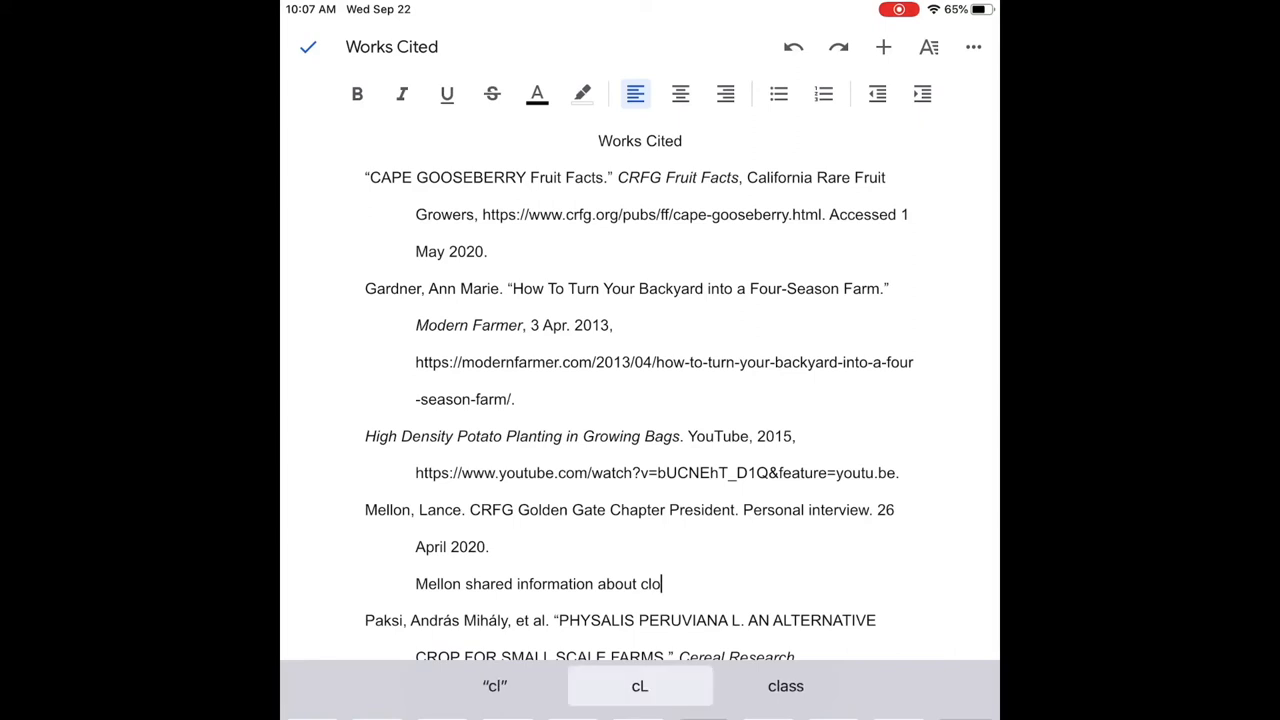
{"action": "type", "text": "ud forest varieties that grow"}
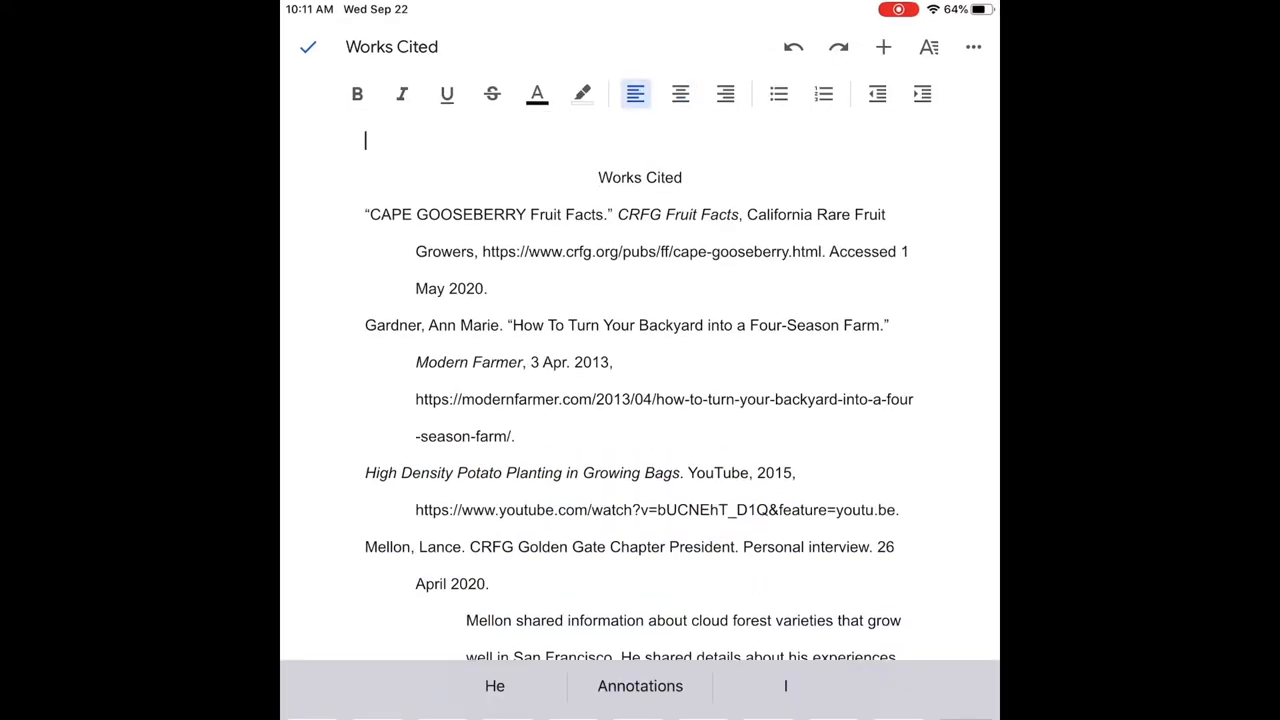
Add heading lines for Your name, Teacher's name, Course and date above Works Cited.
{"action": "type", "text": "Your name"}
{"action": "type", "text": "Teacher's"}
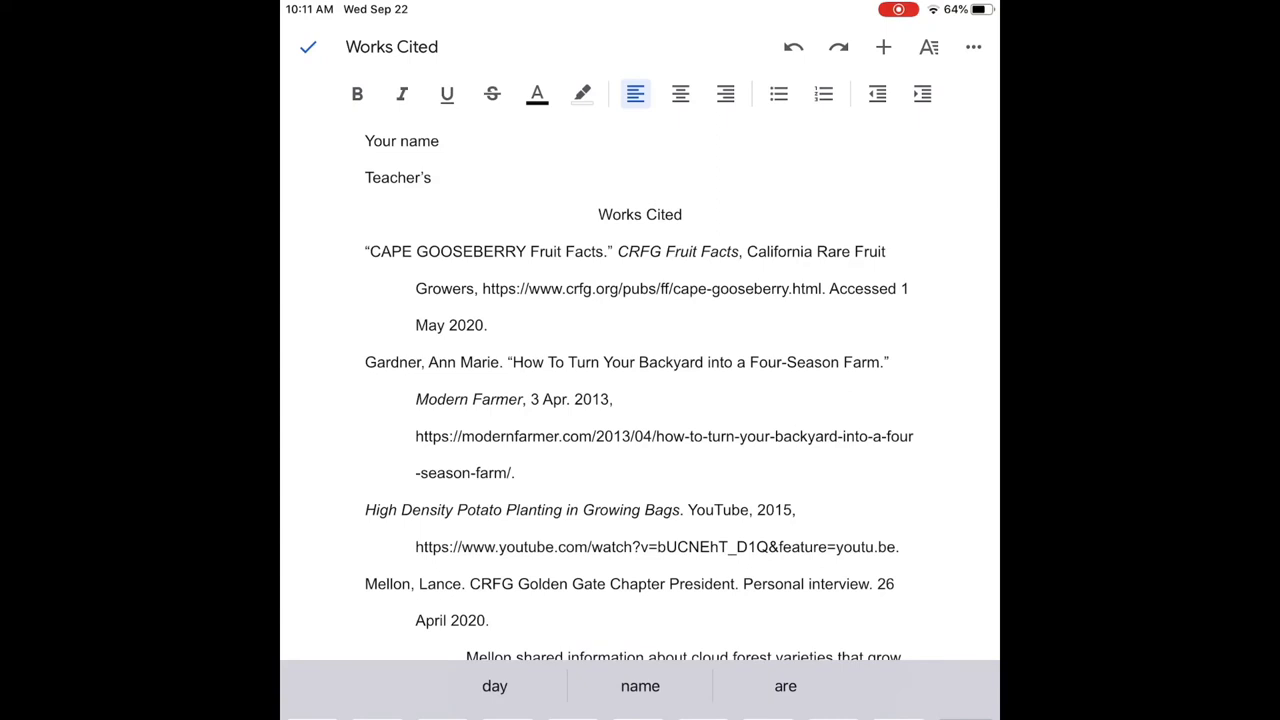
{"action": "type", "text": "Cou"}
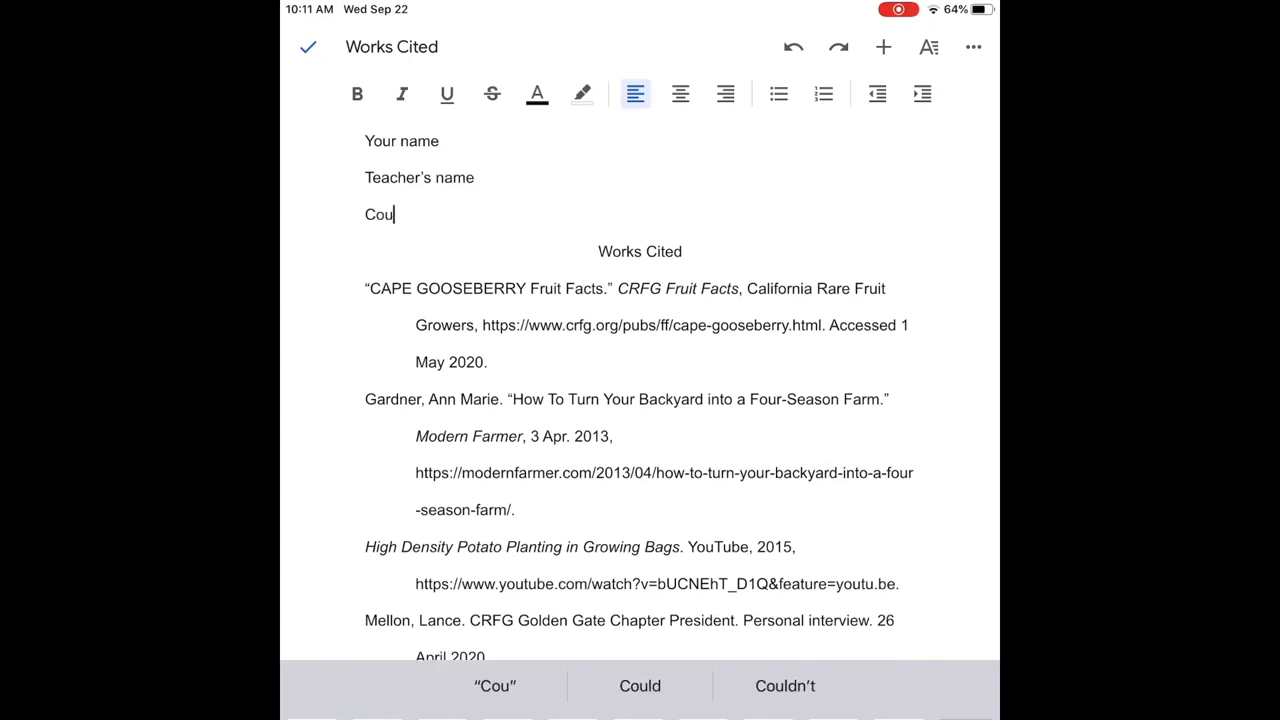
{"action": "type", "text": "Course"}
{"action": "type", "text": "Day month year"}
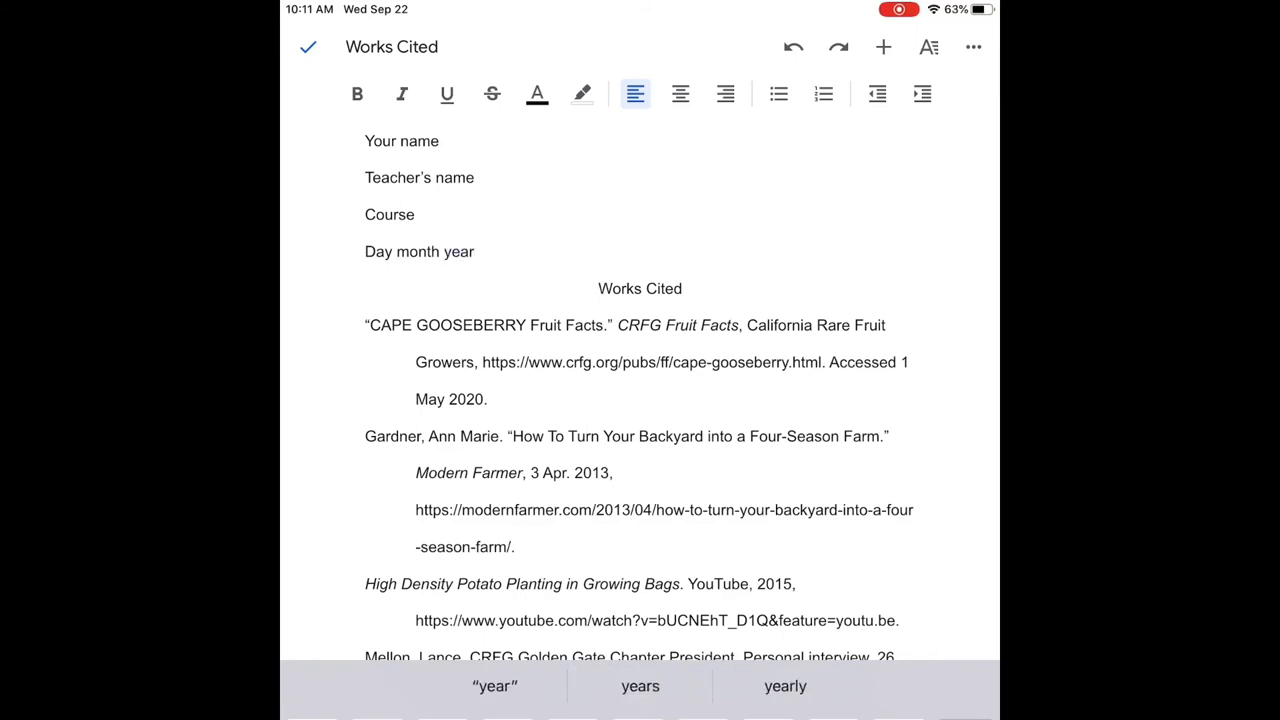
{"action": "left_click", "coordinate": [882, 48]}
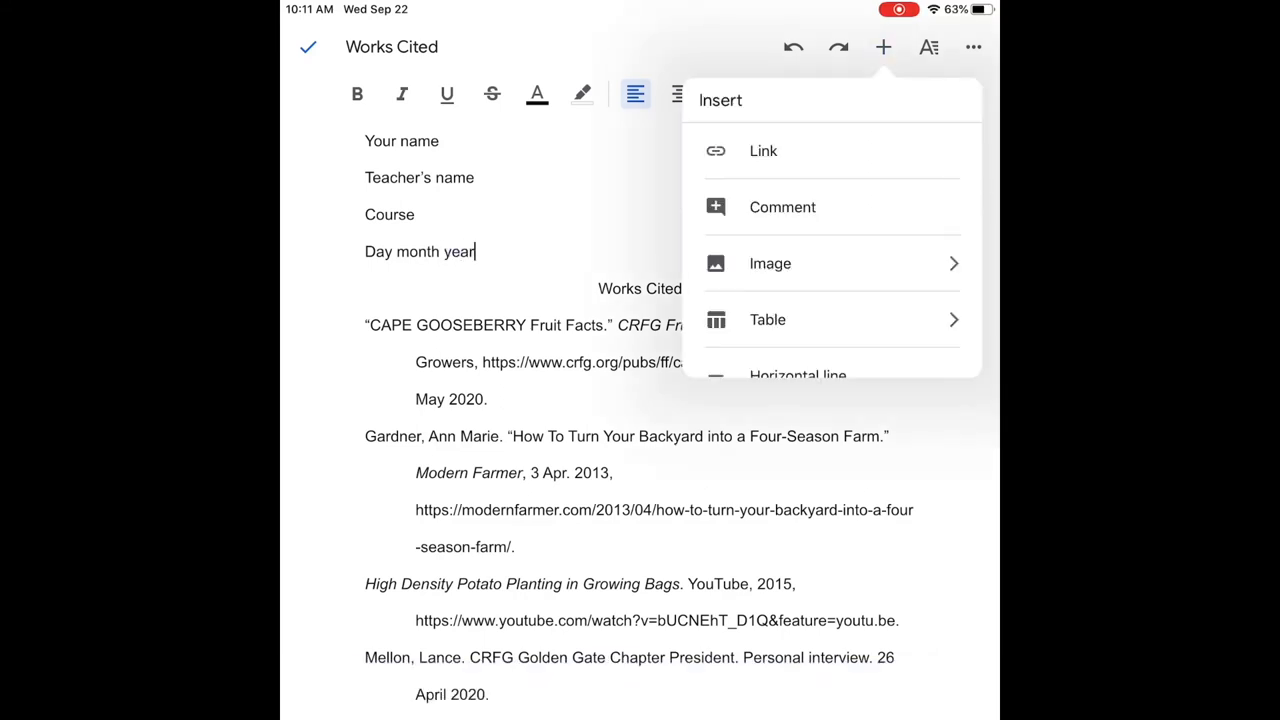
Insert a header page number preceded by 'Last name', then return to the body.
{"action": "scroll", "scroll_direction": "down", "scroll_amount": 3}
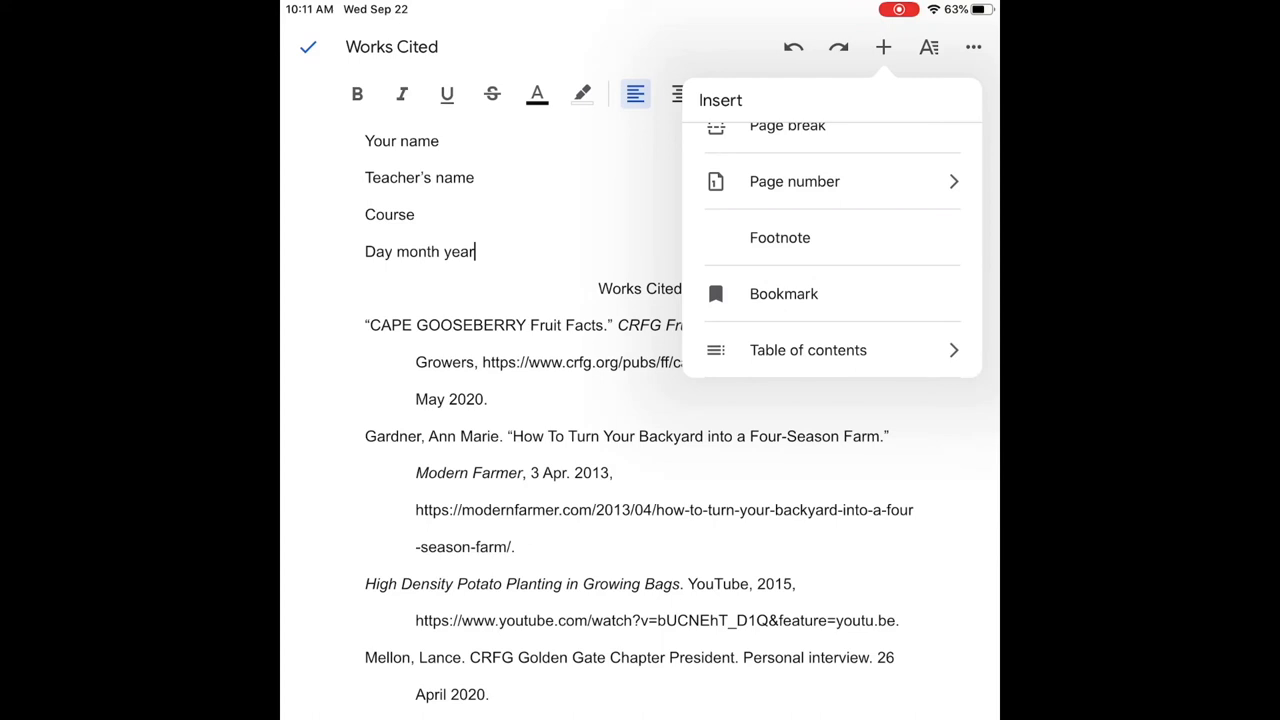
{"action": "left_click", "coordinate": [794, 180]}
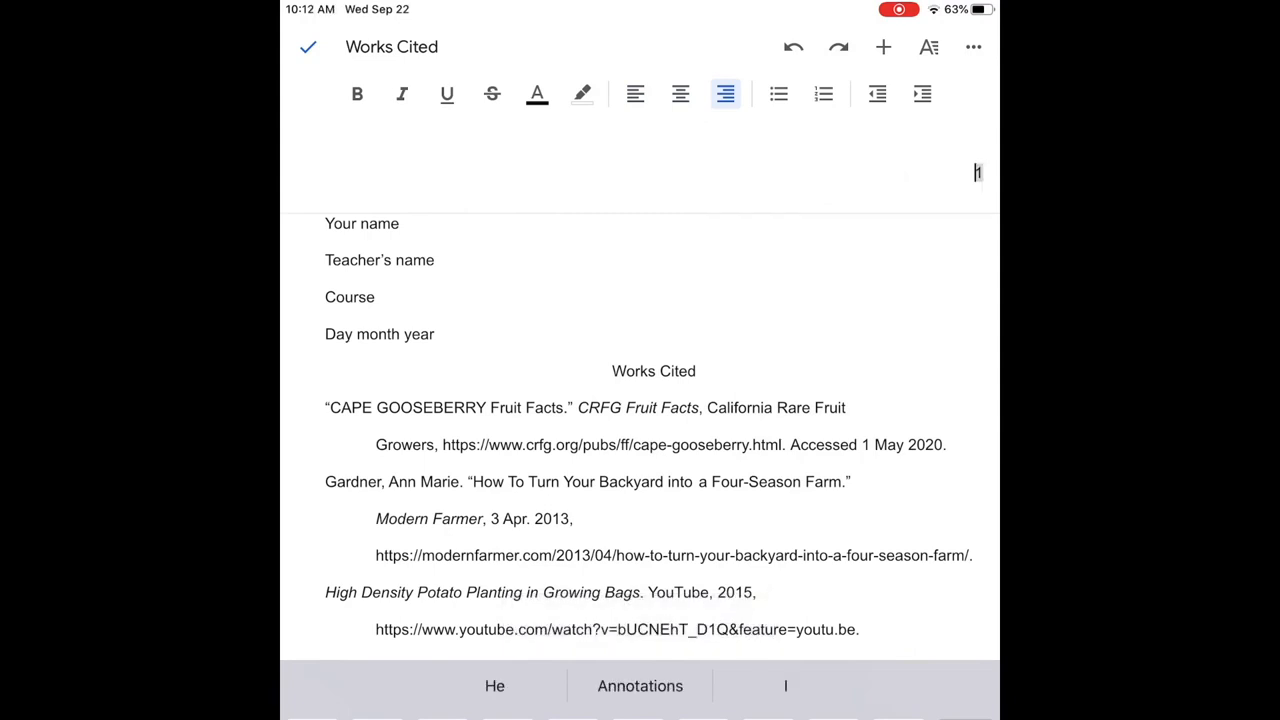
{"action": "type", "text": "Last name"}
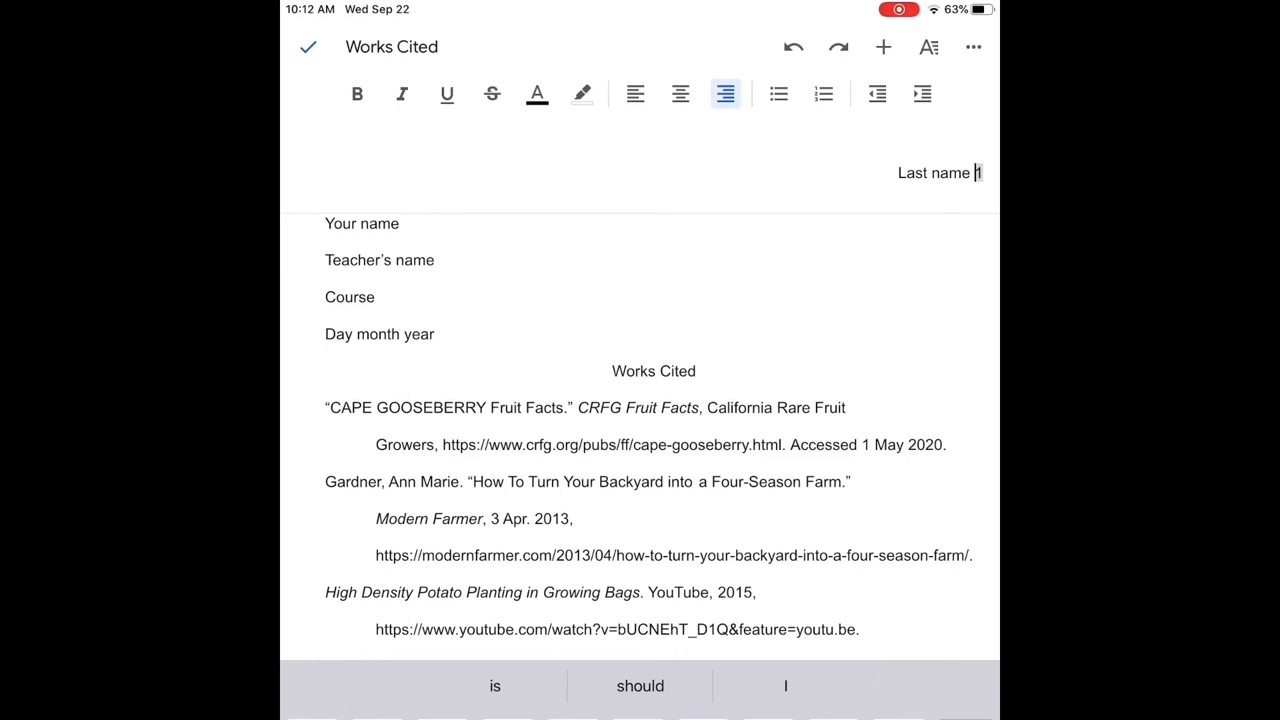
{"action": "left_click", "coordinate": [378, 296]}
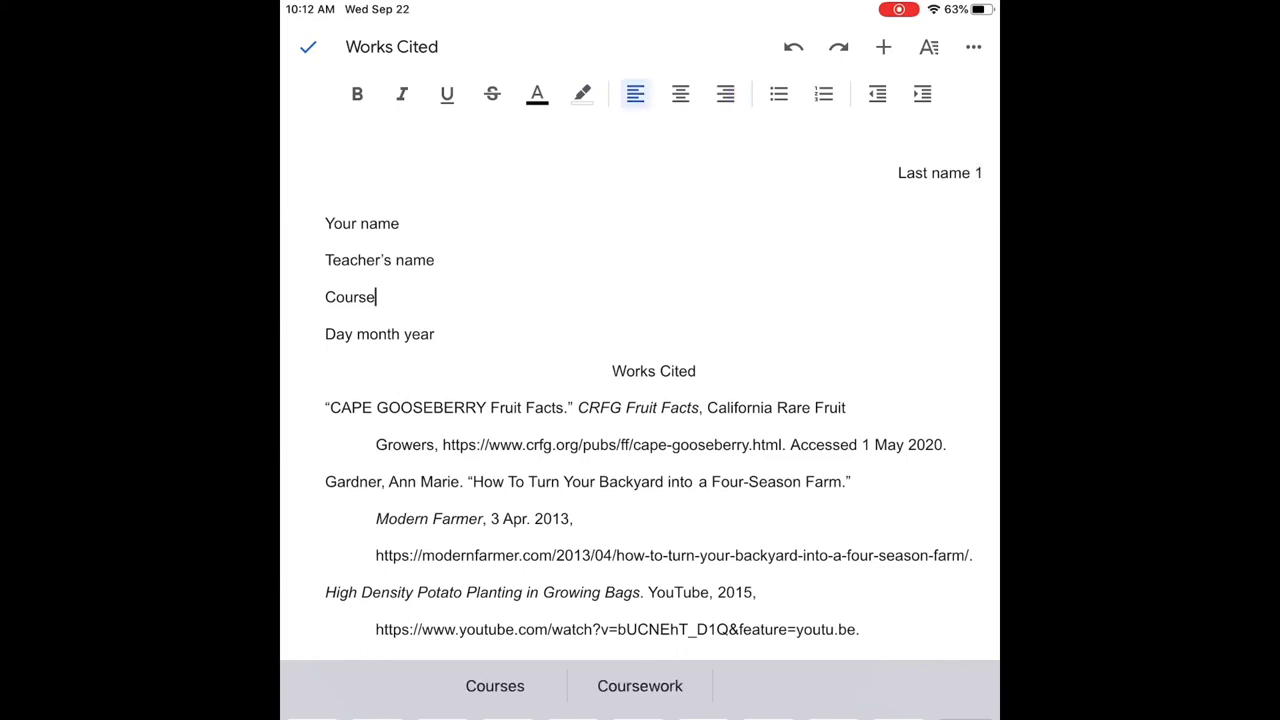